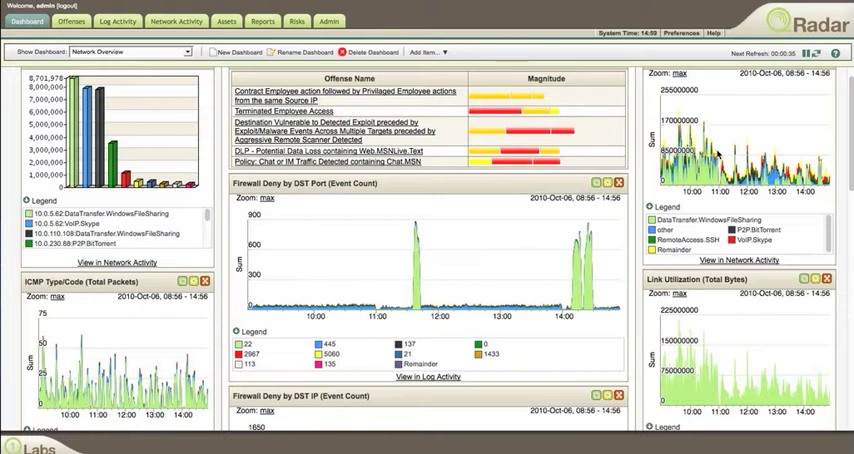
mouse_move(538, 259)
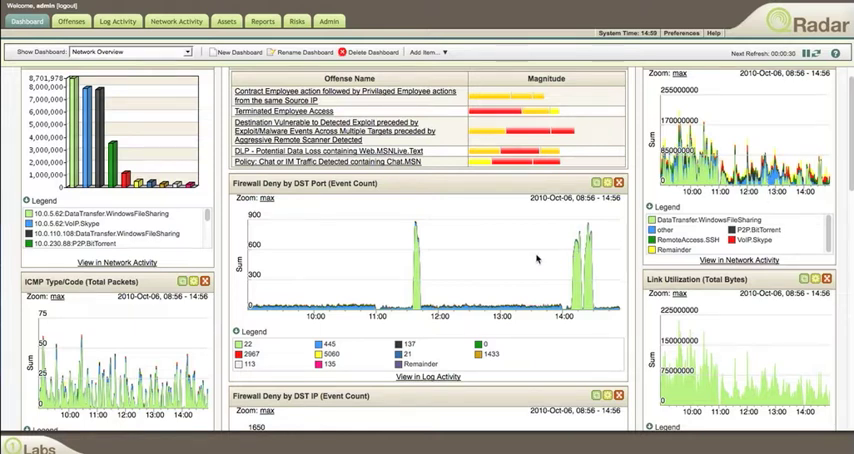
mouse_move(493, 237)
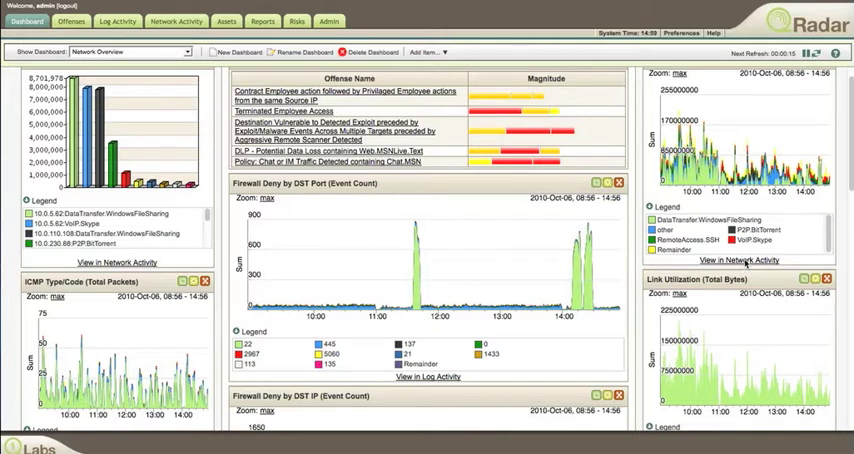
mouse_move(740, 160)
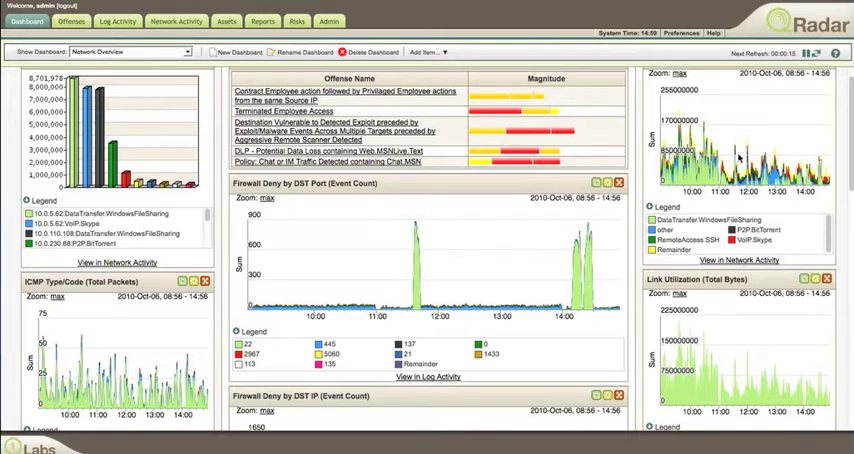
mouse_move(712, 198)
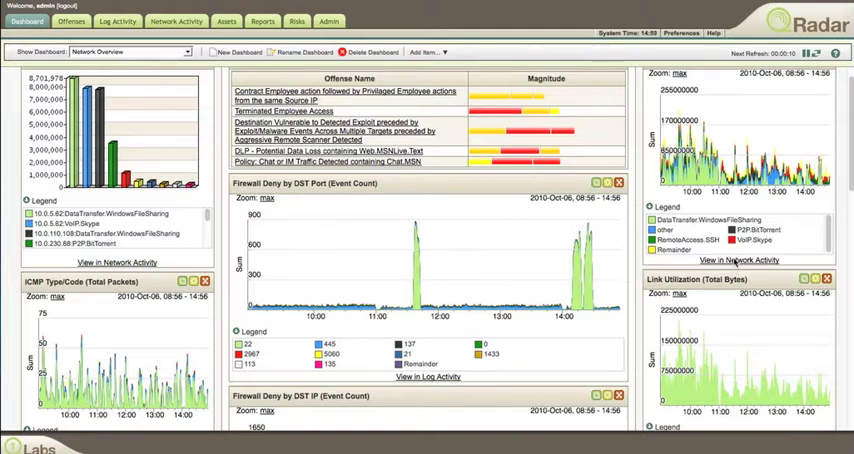
Drill into application traffic in Network Activity and show the top-application charts, then reach the grouping choices.
left_click(176, 20)
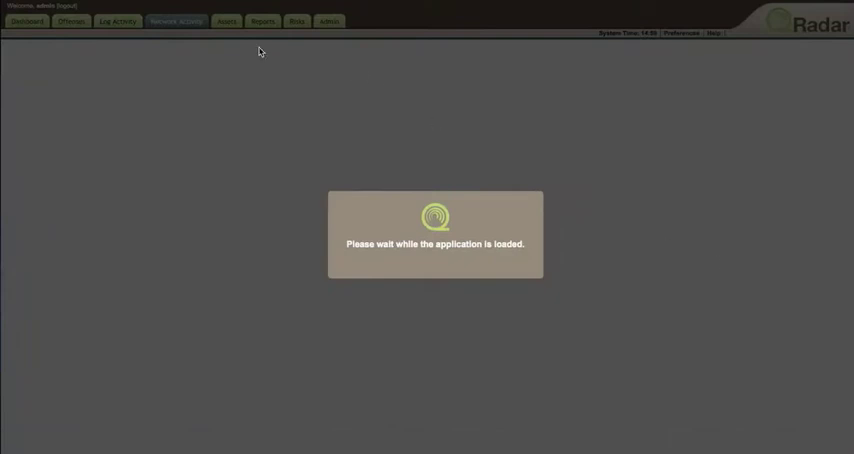
left_click(176, 21)
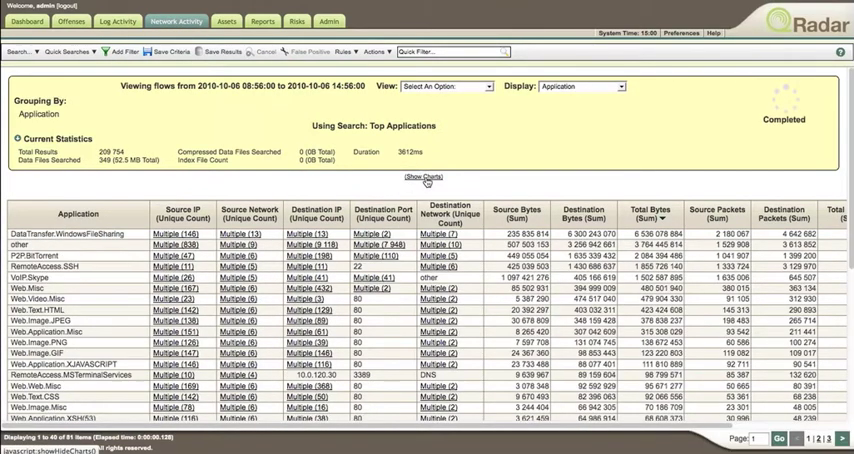
left_click(421, 177)
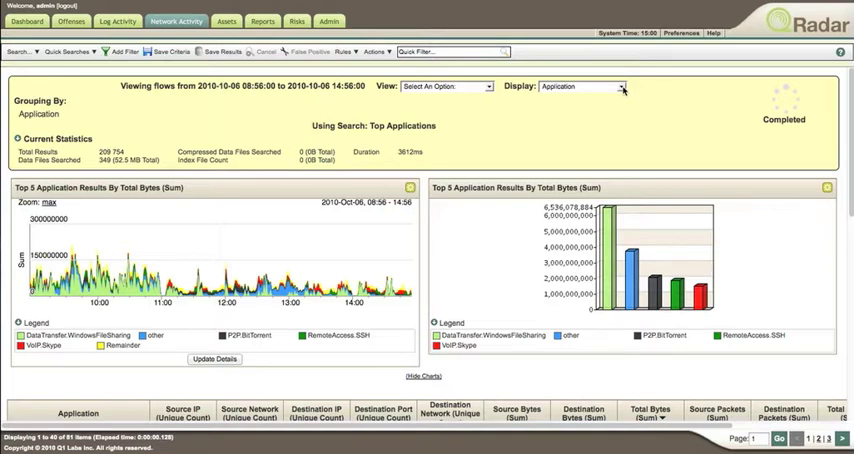
left_click(618, 86)
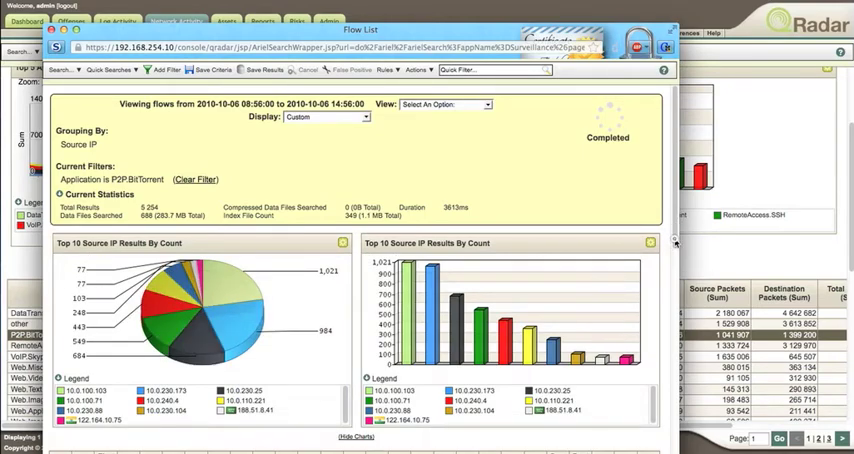
Scroll down the P2P.BitTorrent flow list to the individual flow records below the charts.
scroll("down", 3)
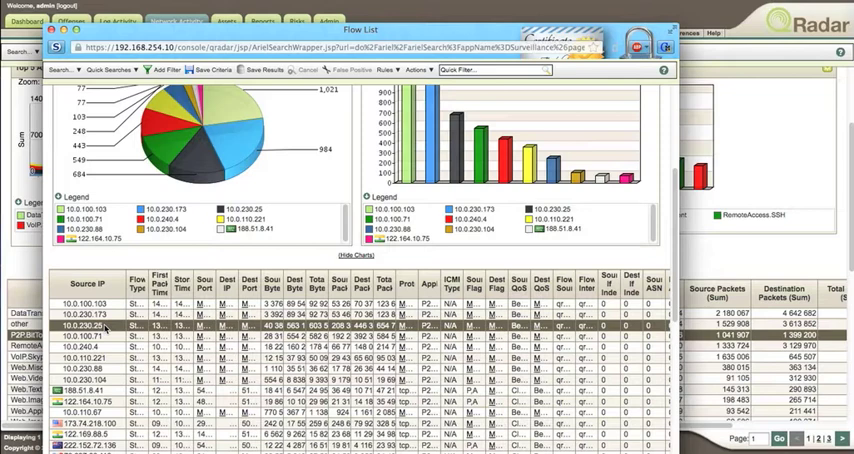
mouse_move(112, 334)
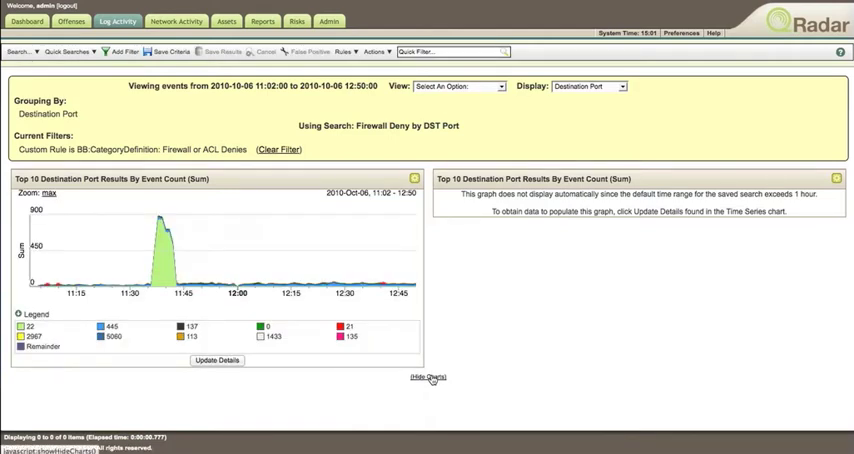
mouse_move(481, 314)
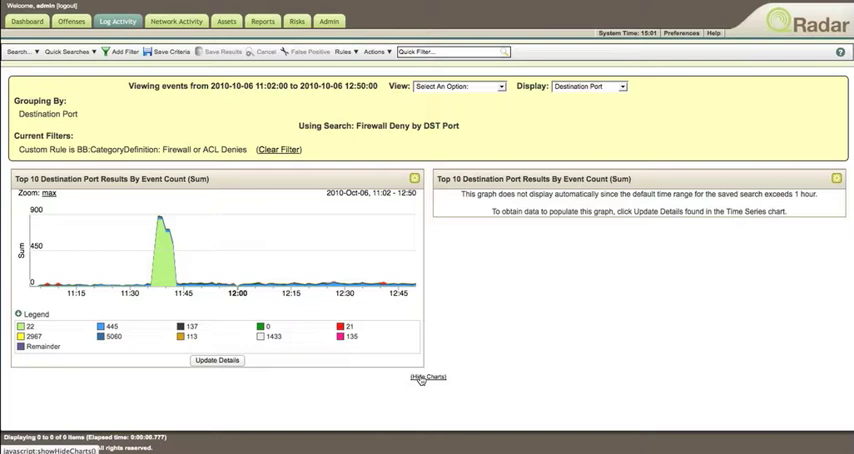
Hide the charts on the Firewall Deny by DST Port log activity results.
left_click(427, 377)
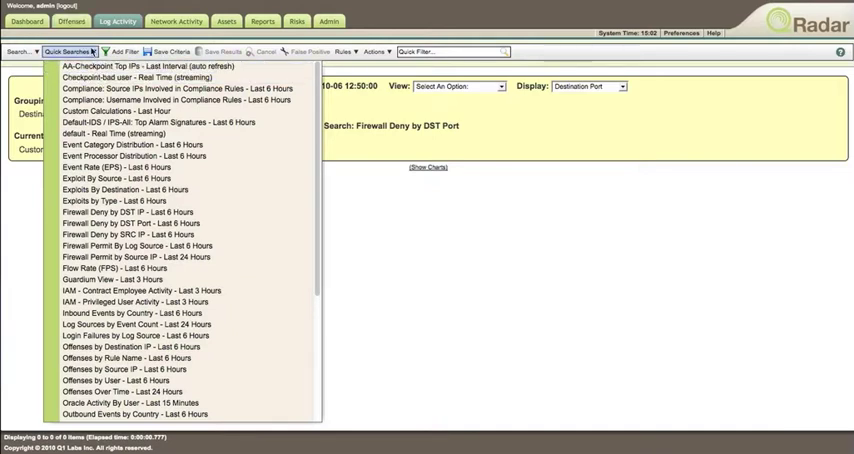
mouse_move(145, 369)
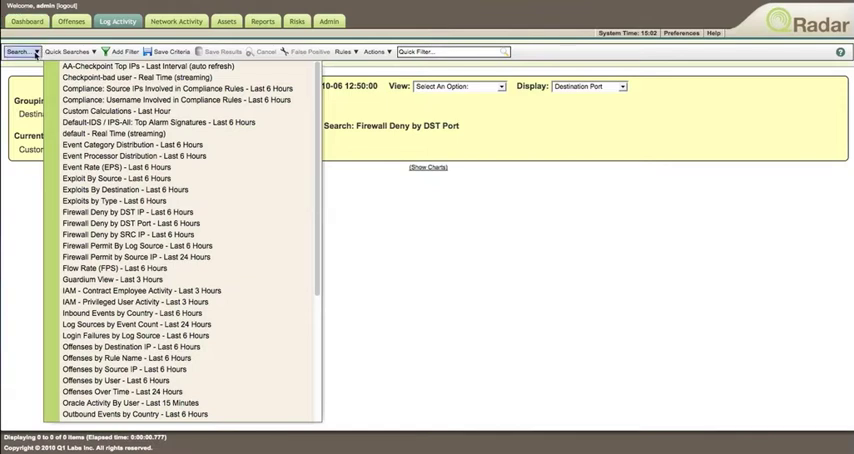
Bring up the Search menu on the Log Activity toolbar.
left_click(18, 52)
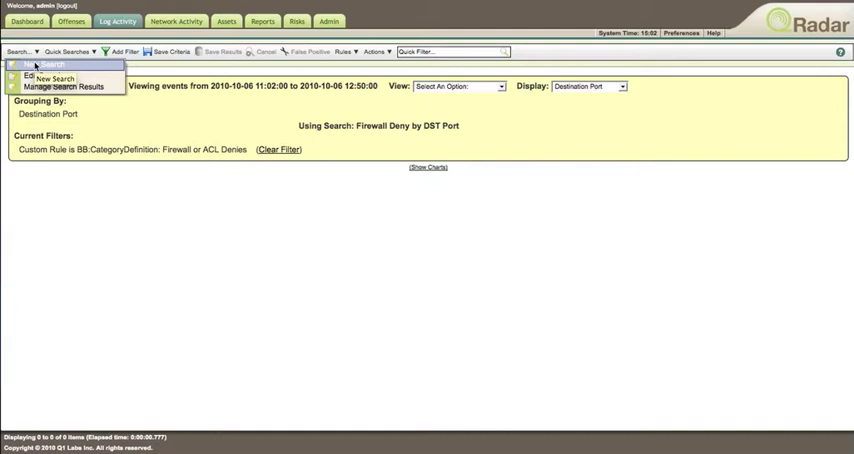
Start editing an event search and filter the saved searches by 'windows' then 'firewal'.
left_click(47, 77)
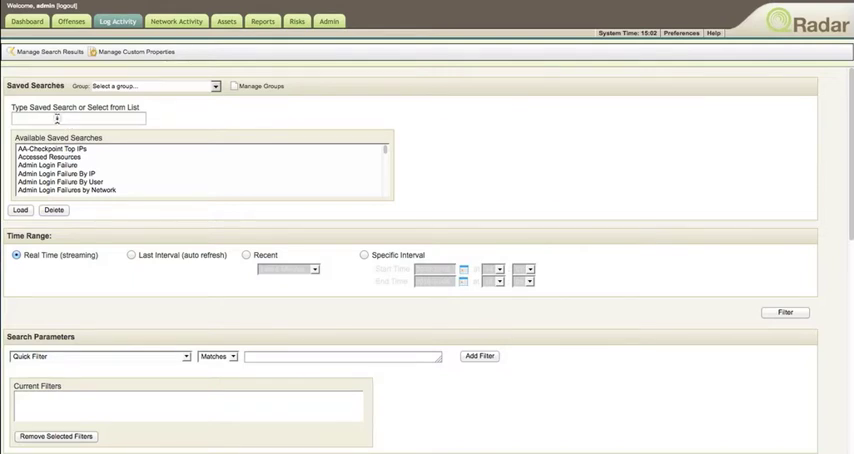
type("w")
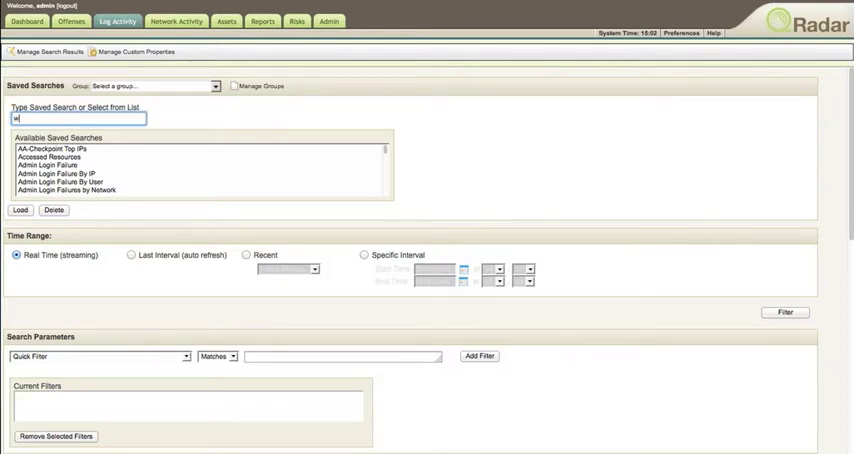
type("indows")
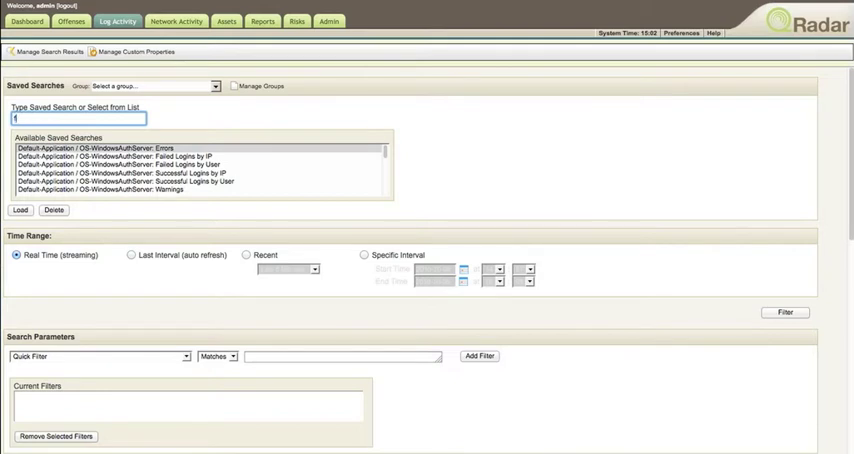
type("firewal")
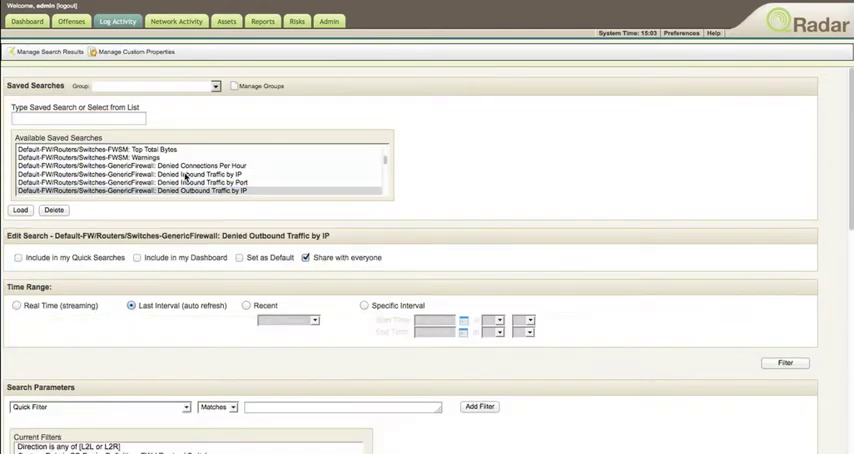
Load Denied Outbound Traffic by IP and scroll through its time range and firewall filters.
scroll("down", 3)
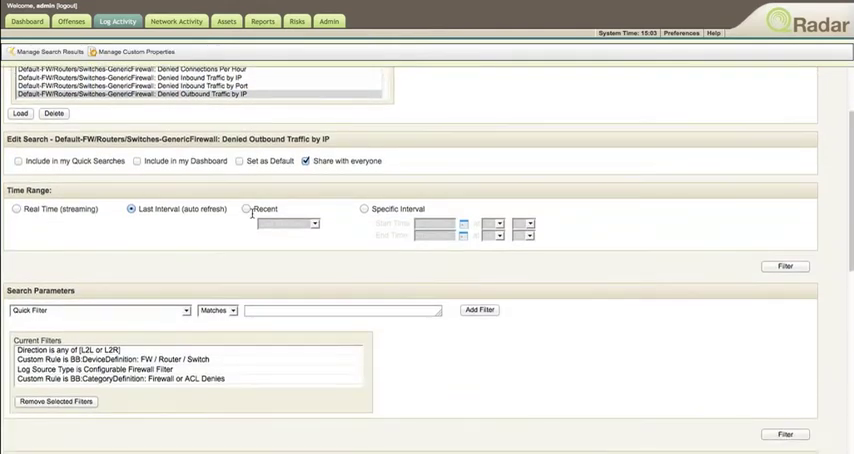
scroll("down", 3)
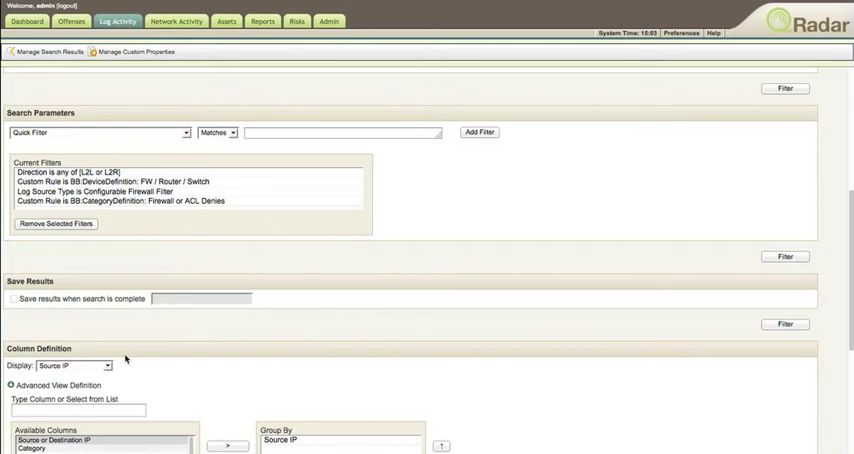
scroll("down", 3)
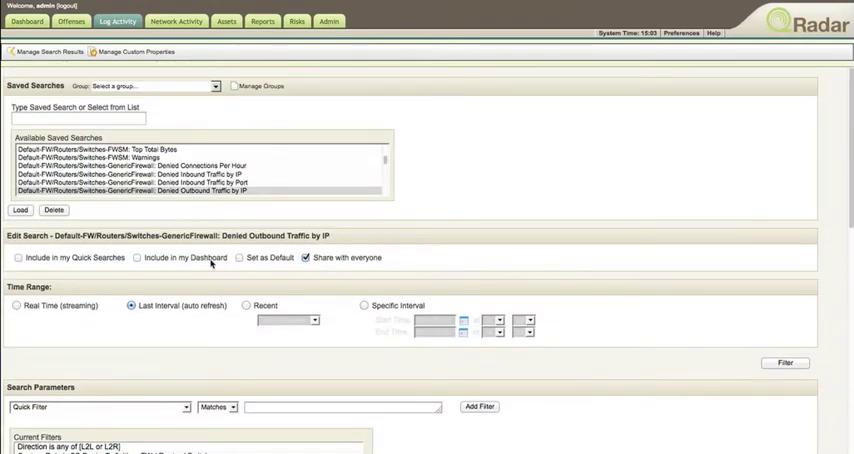
Tick 'Include in my Dashboard' for Denied Outbound Traffic by IP and run the search with Filter.
left_click(137, 258)
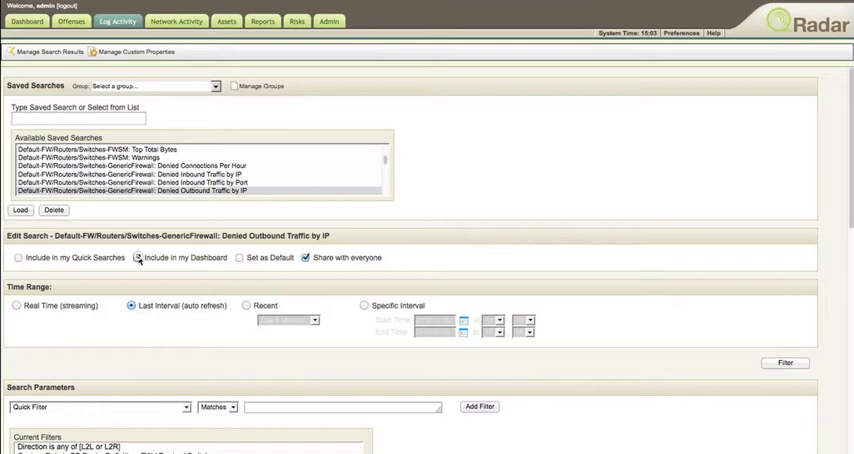
left_click(137, 257)
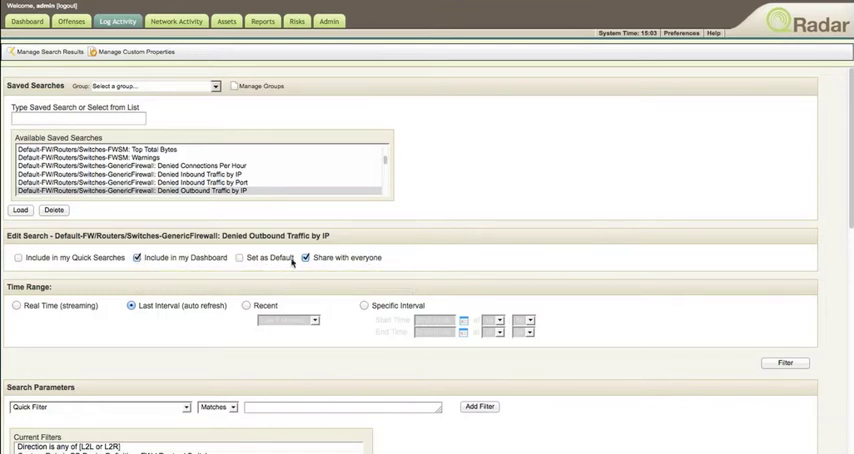
left_click(785, 363)
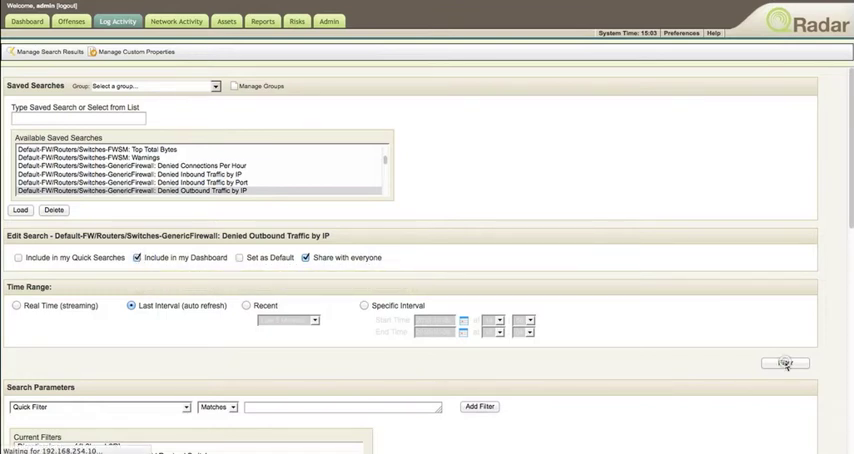
left_click(785, 363)
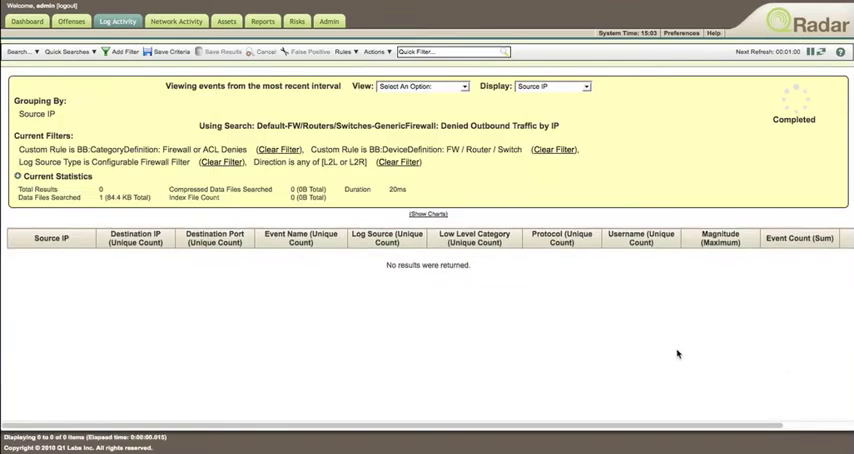
mouse_move(365, 293)
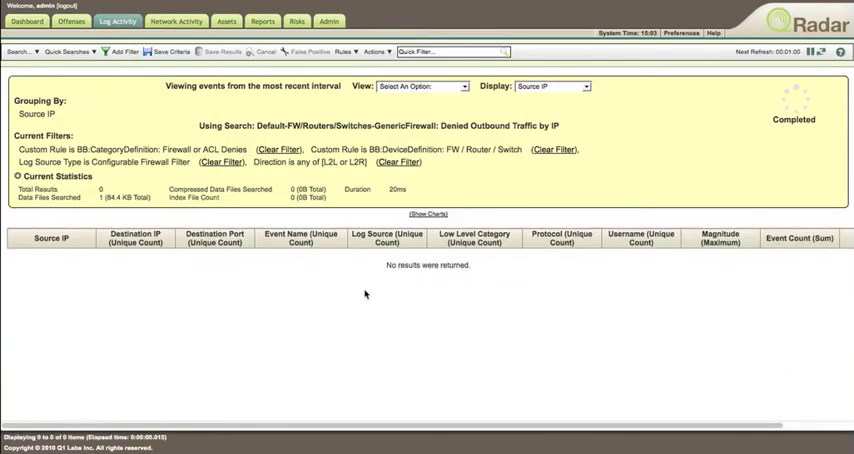
mouse_move(432, 225)
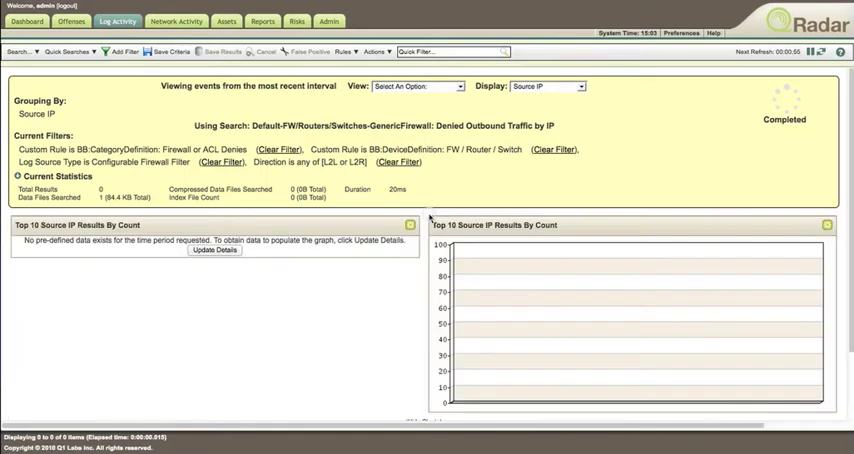
mouse_move(473, 391)
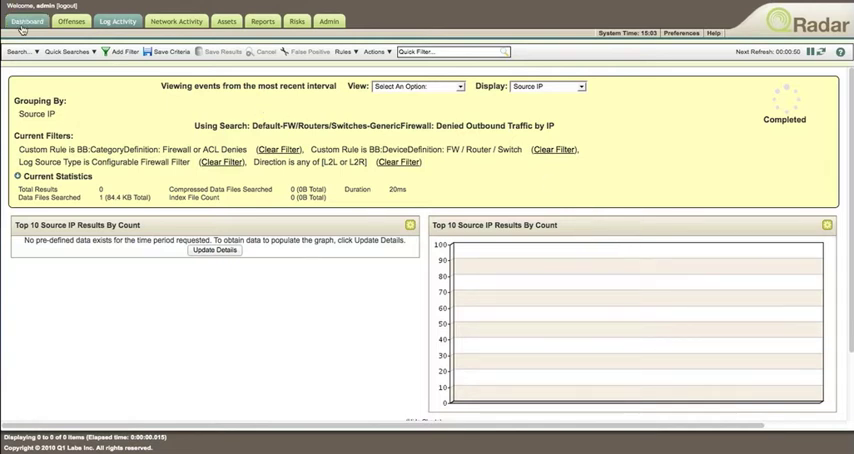
Return to the Network Overview dashboard and scroll to the new Denied Outbound Traffic by IP real-time item.
left_click(27, 20)
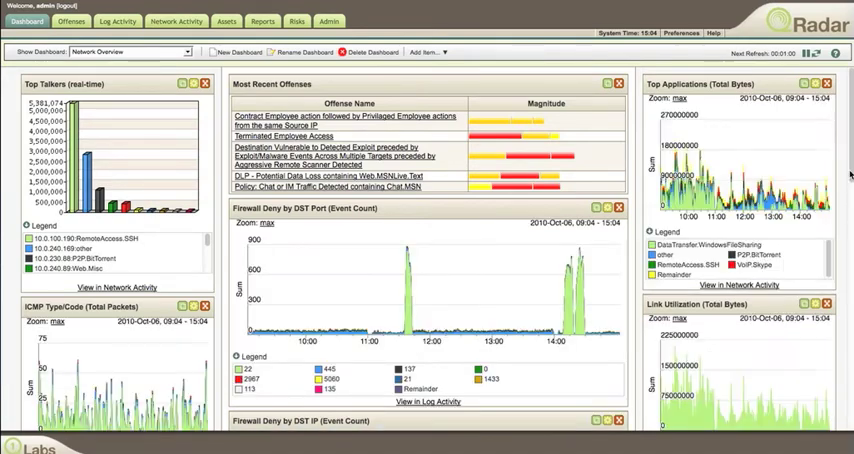
scroll("down", 3)
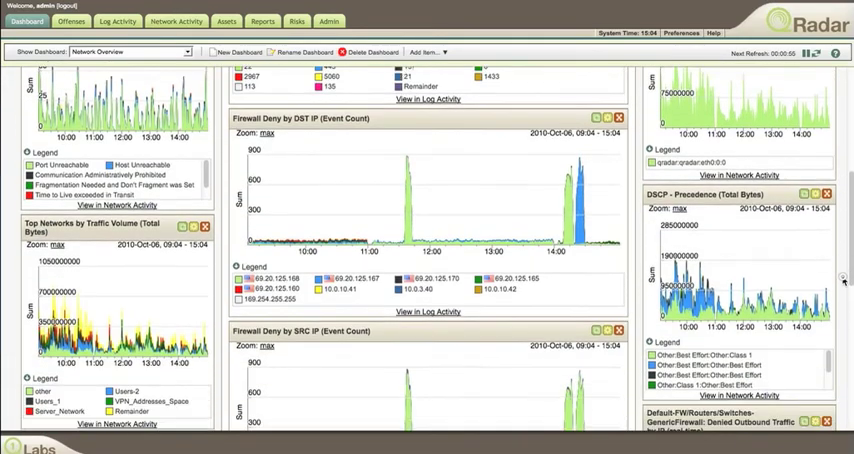
scroll("down", 3)
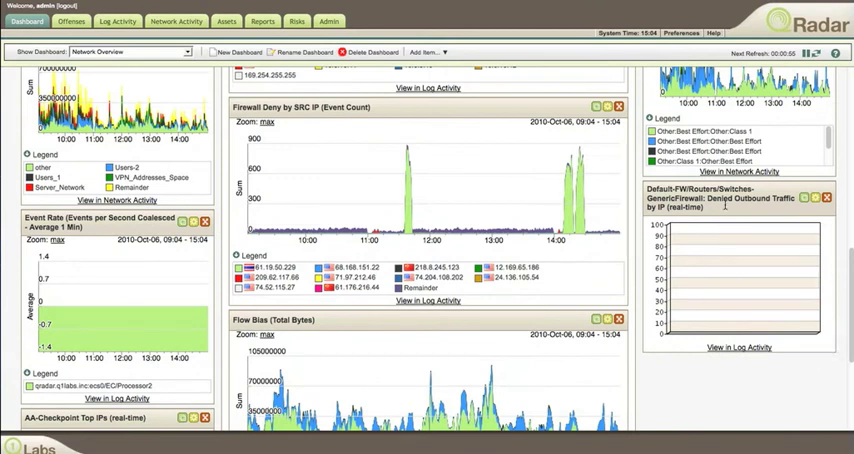
mouse_move(684, 296)
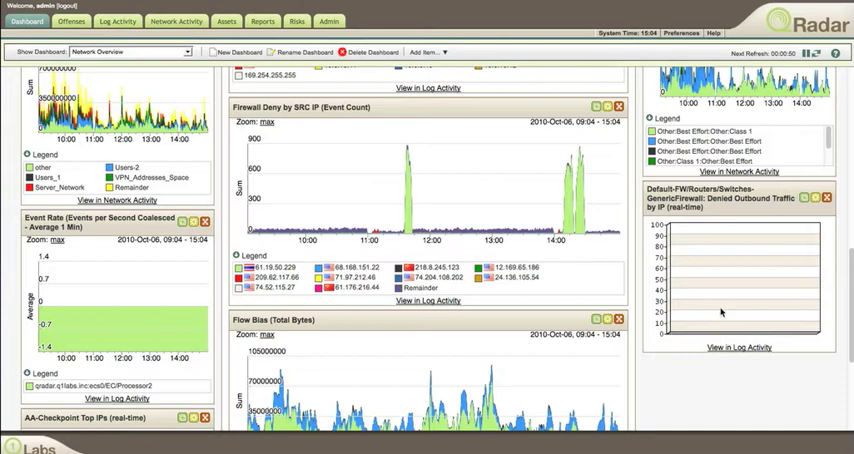
mouse_move(567, 297)
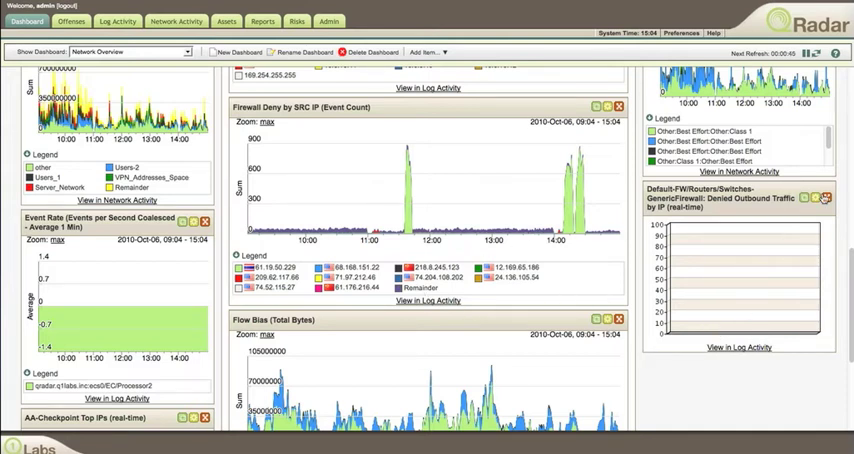
Delete the Denied Outbound Traffic by IP real-time item via its red X and confirm.
left_click(825, 197)
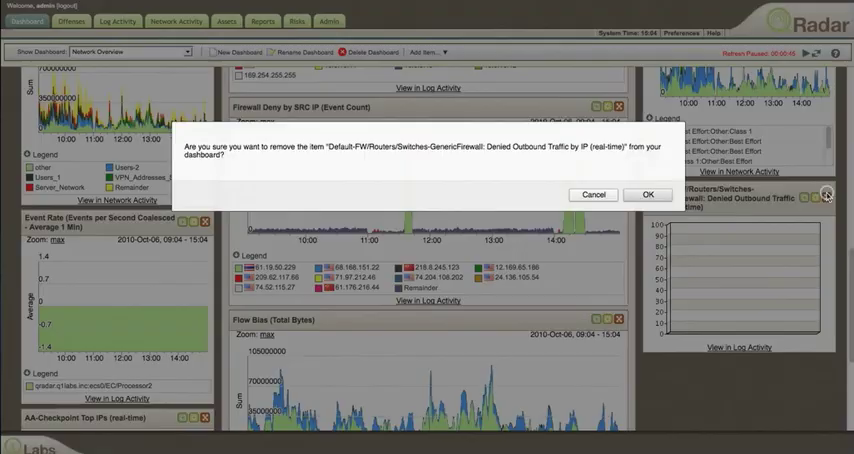
left_click(647, 194)
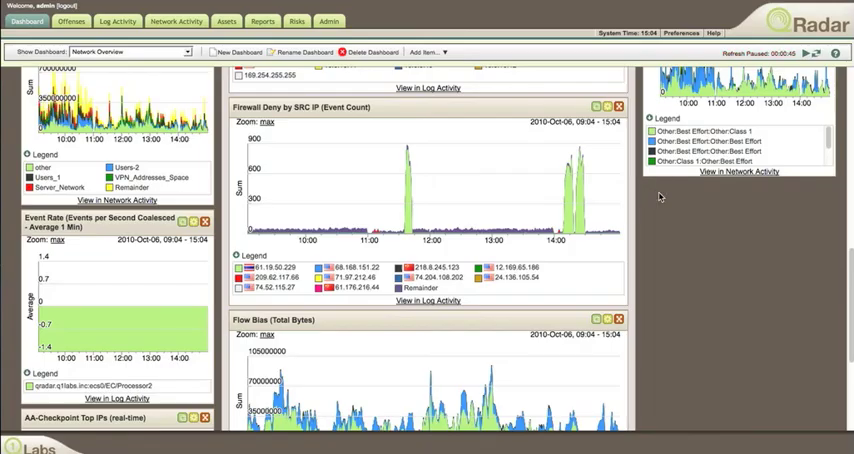